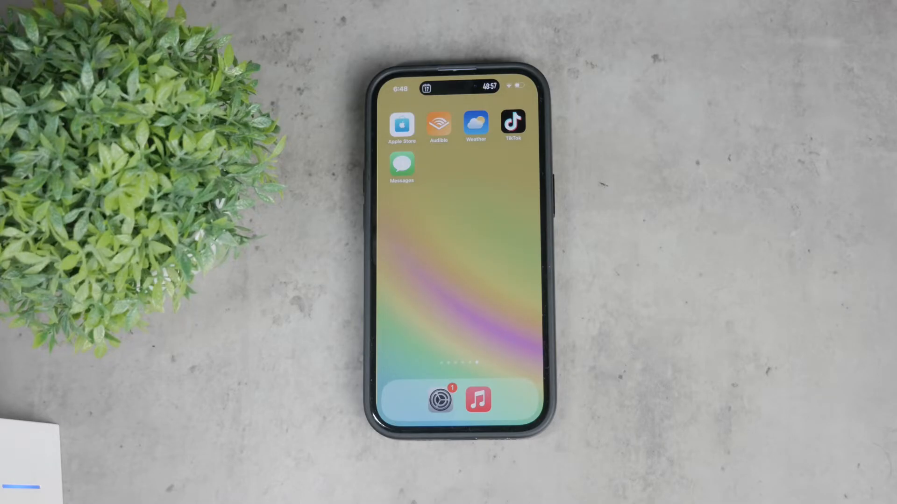
# Step: Swipe across the Home Screen pages toward the Gmail app icon
pyautogui.hscroll(-3)
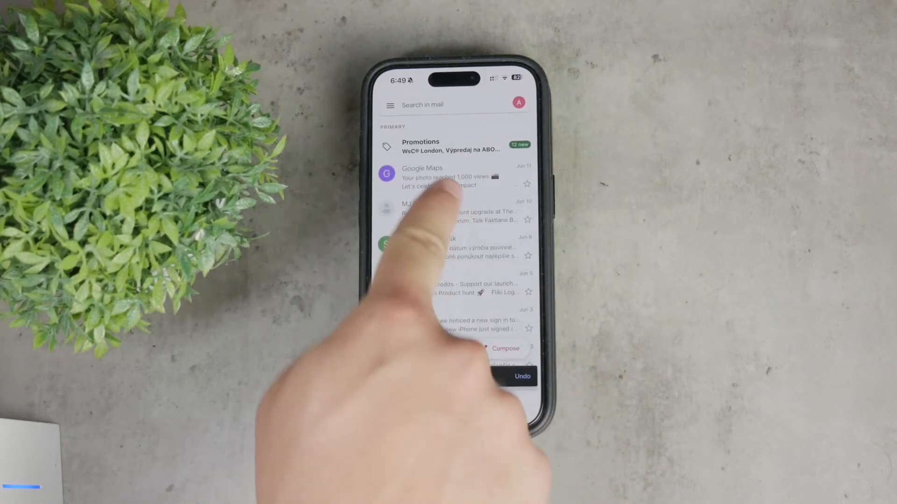
# Step: Archive one email from the Primary inbox so the Undo bar appears
pyautogui.click(391, 105)
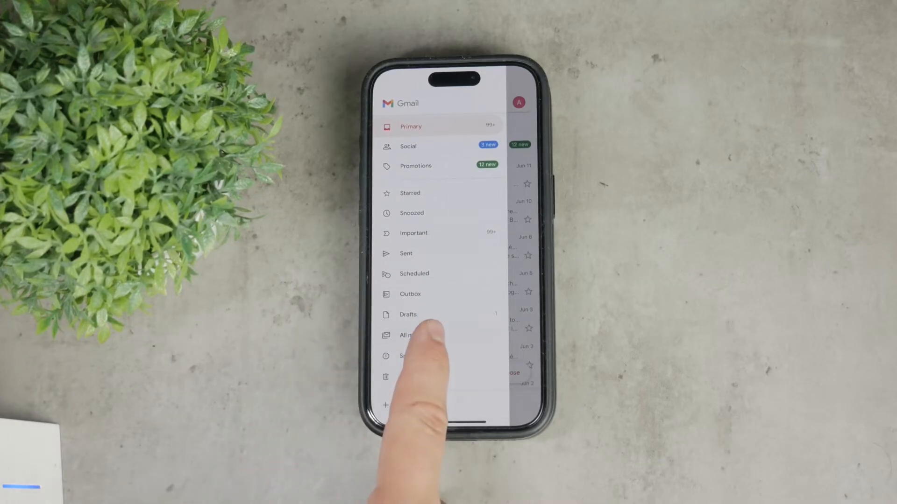
# Step: Switch to the All mail mailbox from the sidebar to see archived messages
pyautogui.click(407, 334)
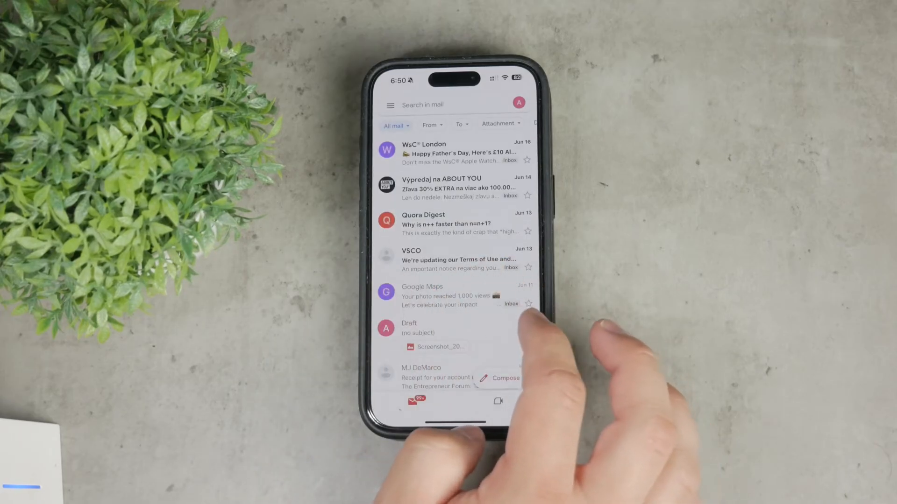
# Step: Reopen the mailbox list and choose All mail again to locate the archived emails
pyautogui.click(391, 105)
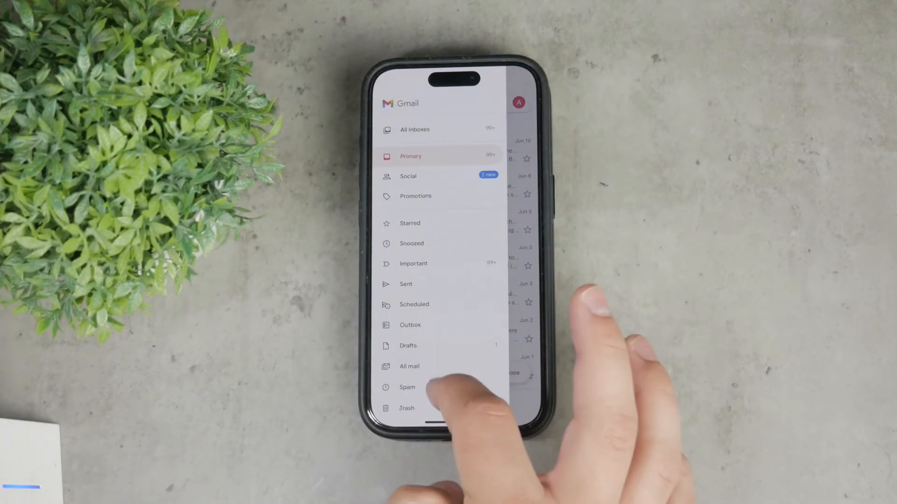
pyautogui.click(409, 366)
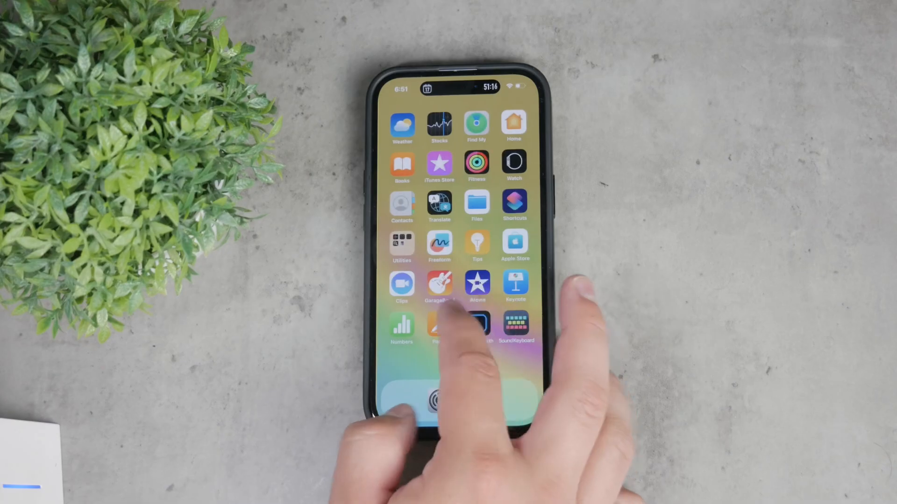
# Step: Swipe across the Home Screen pages toward the App Store icon
pyautogui.hscroll(-3)
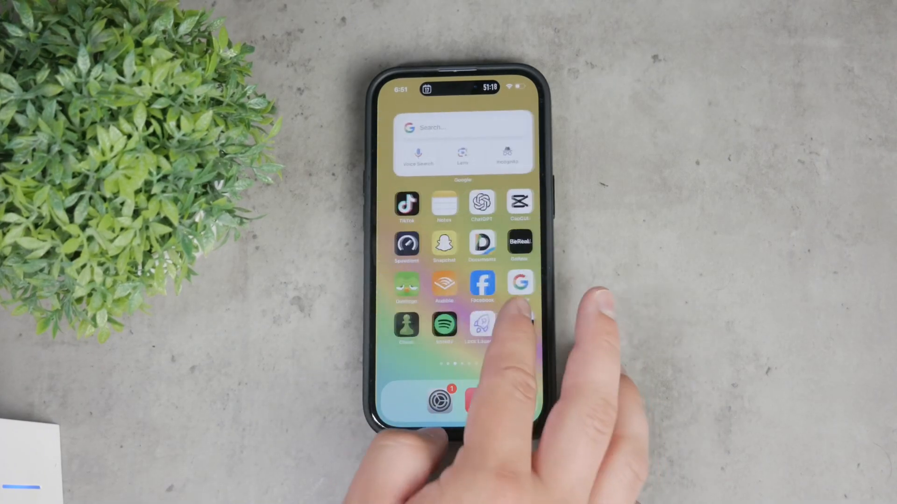
pyautogui.hscroll(-3)
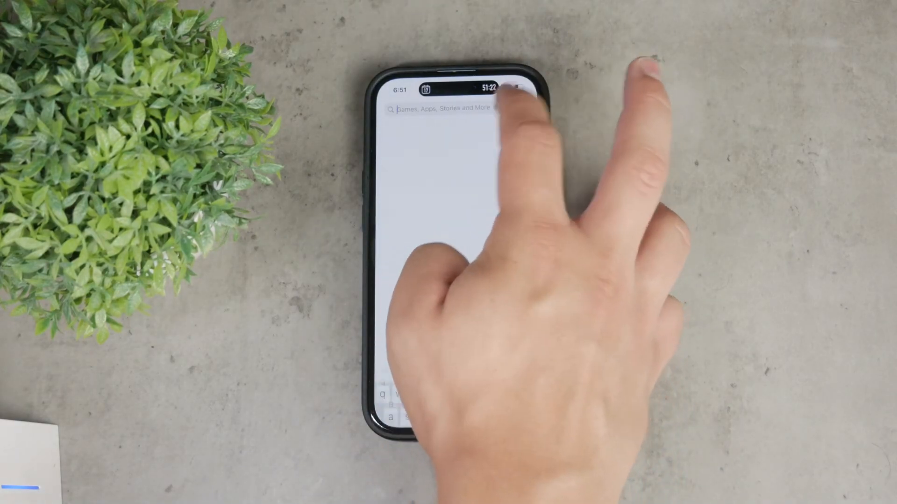
# Step: Search the App Store for 'email' via the 'em' suggestion, showing Gmail and Mail results
pyautogui.write('em')
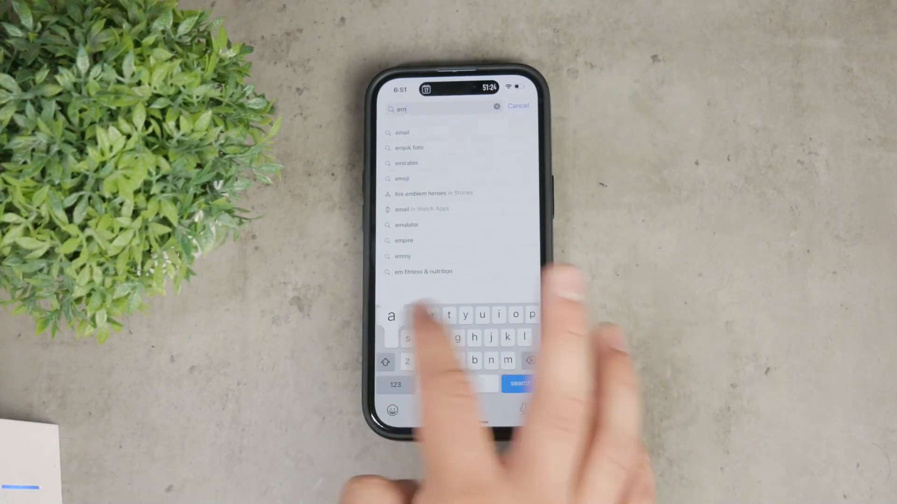
pyautogui.click(404, 133)
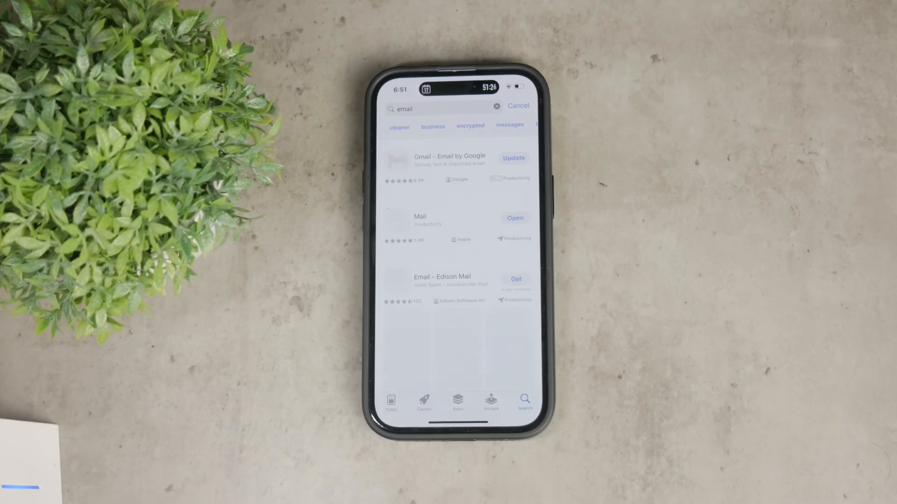